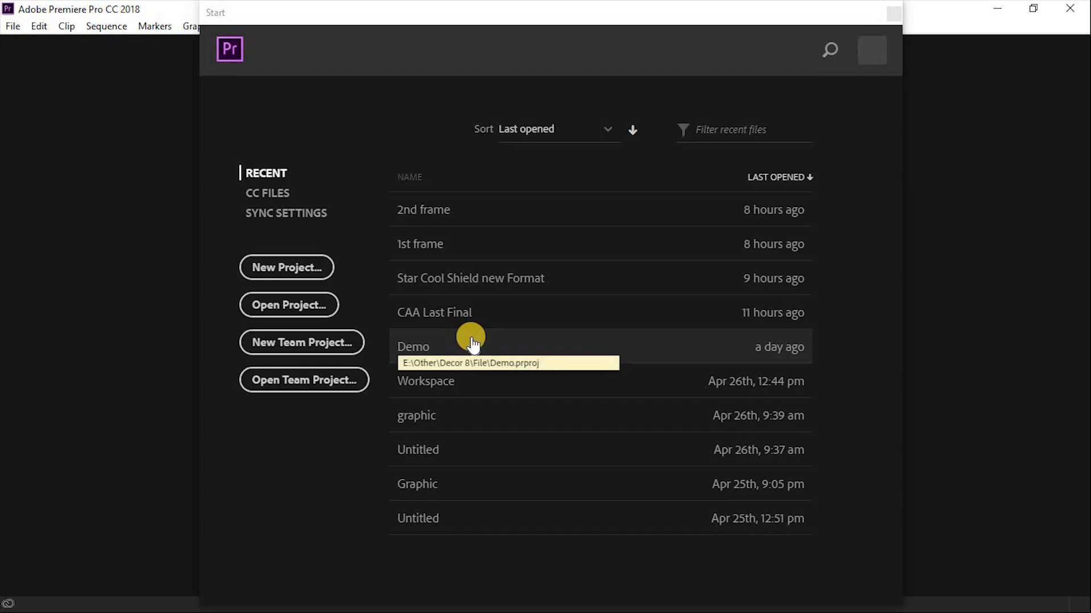
mouse_move(359, 134)
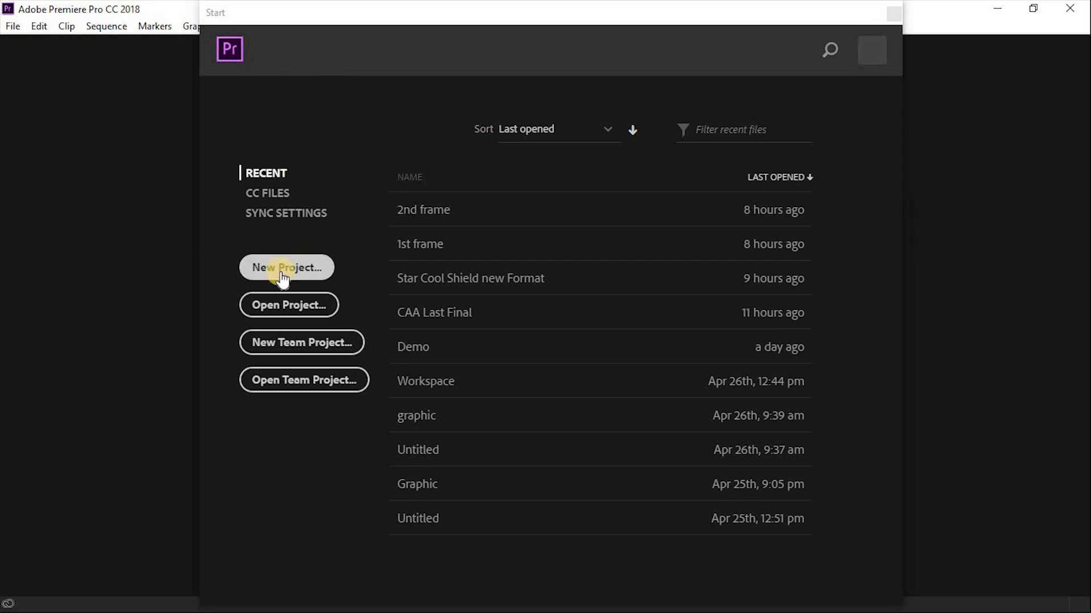
- Start a new project named 'New project' saved in the D:\YouTube\Files folder
left_click(286, 267)
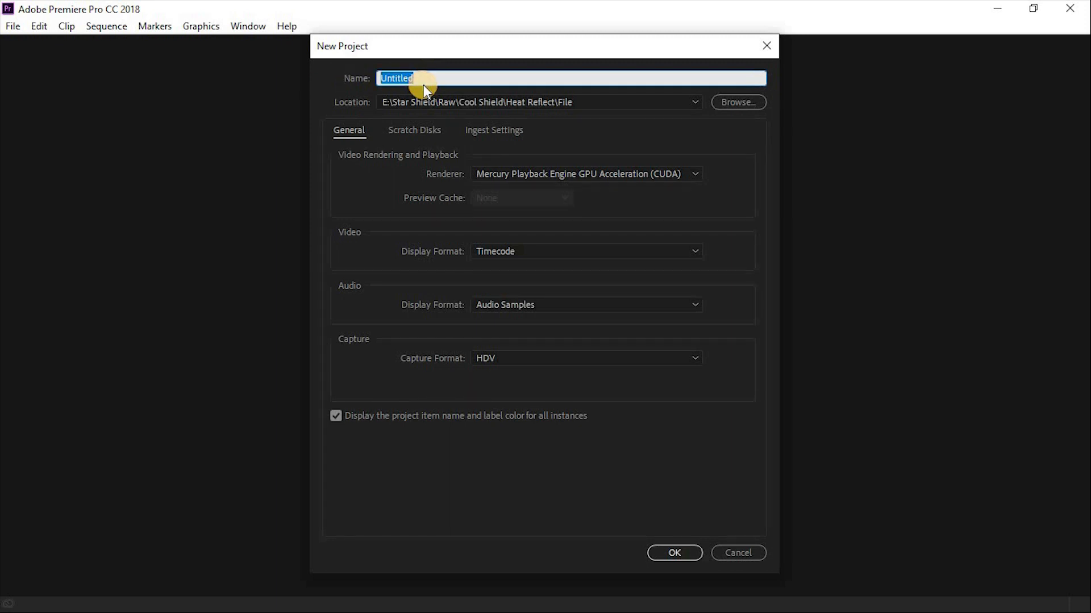
type("N")
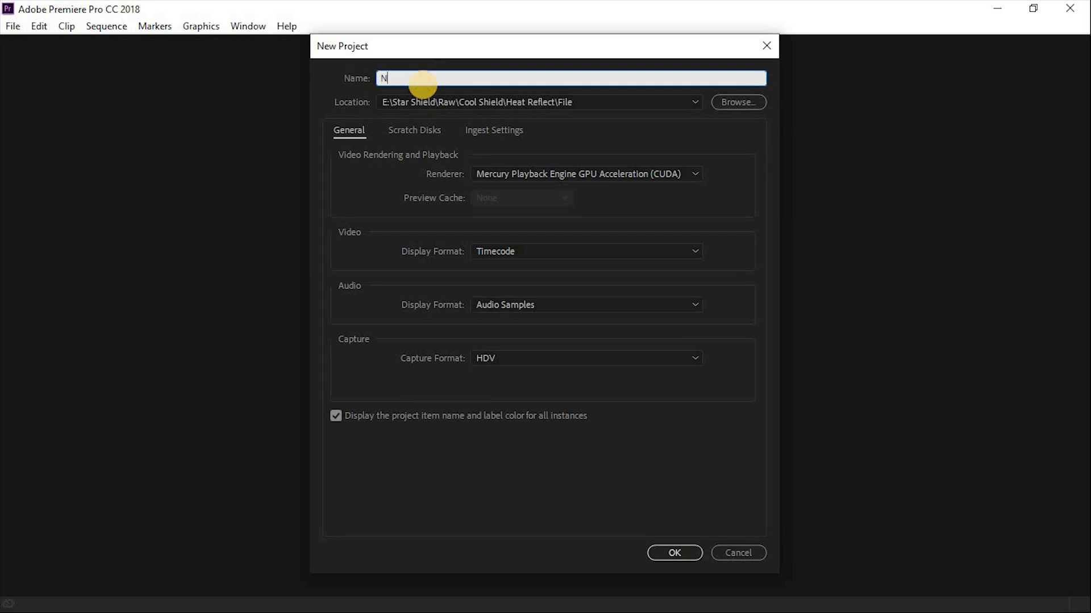
left_click(738, 102)
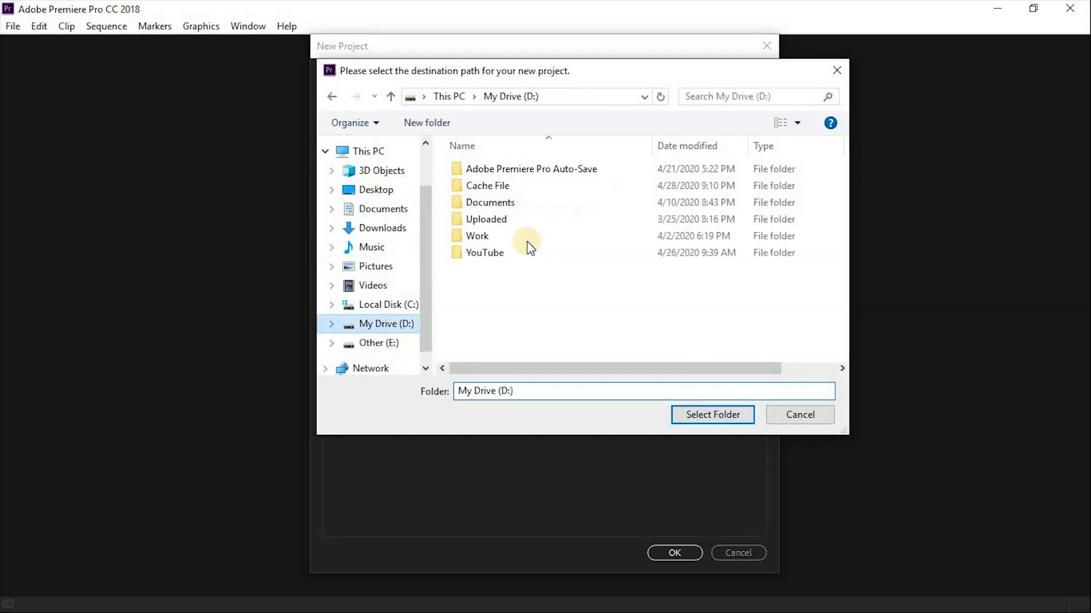
left_click(713, 415)
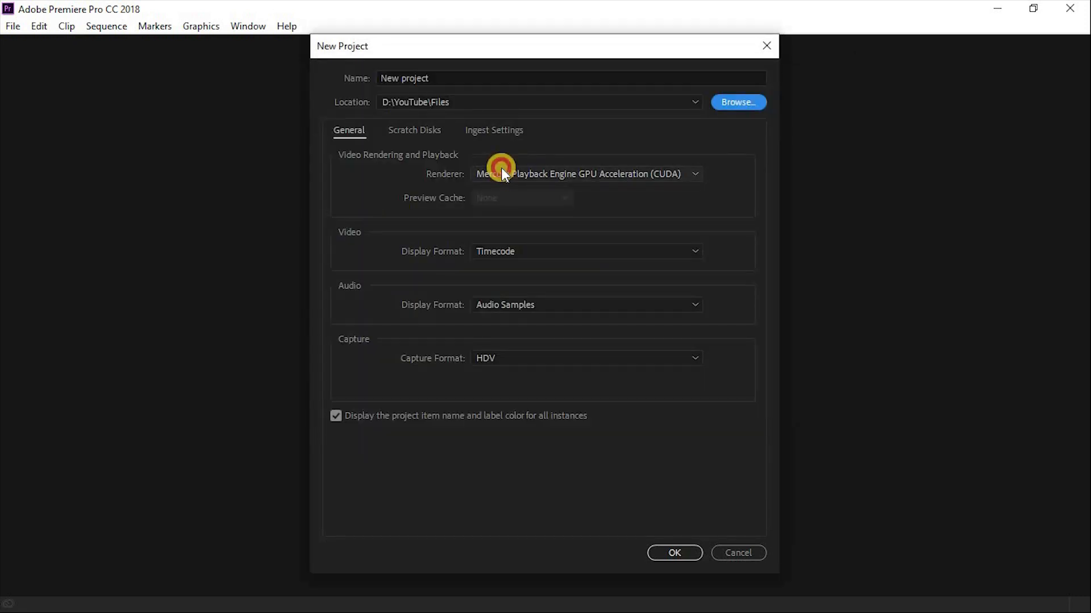
- Keep Mercury Playback Engine GPU Acceleration (CUDA) as renderer and create the project
left_click(586, 173)
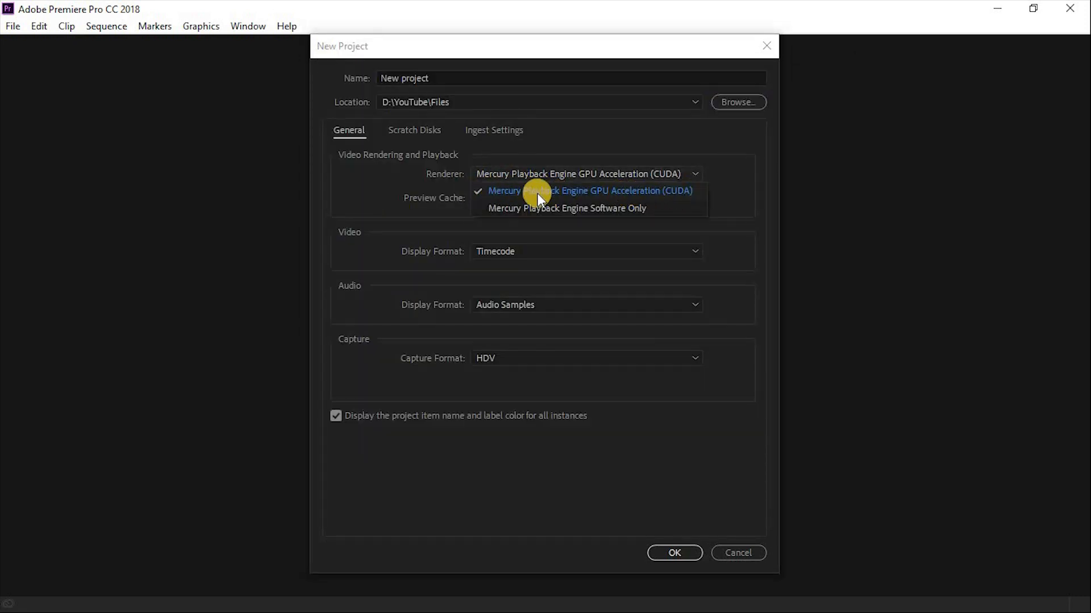
left_click(589, 191)
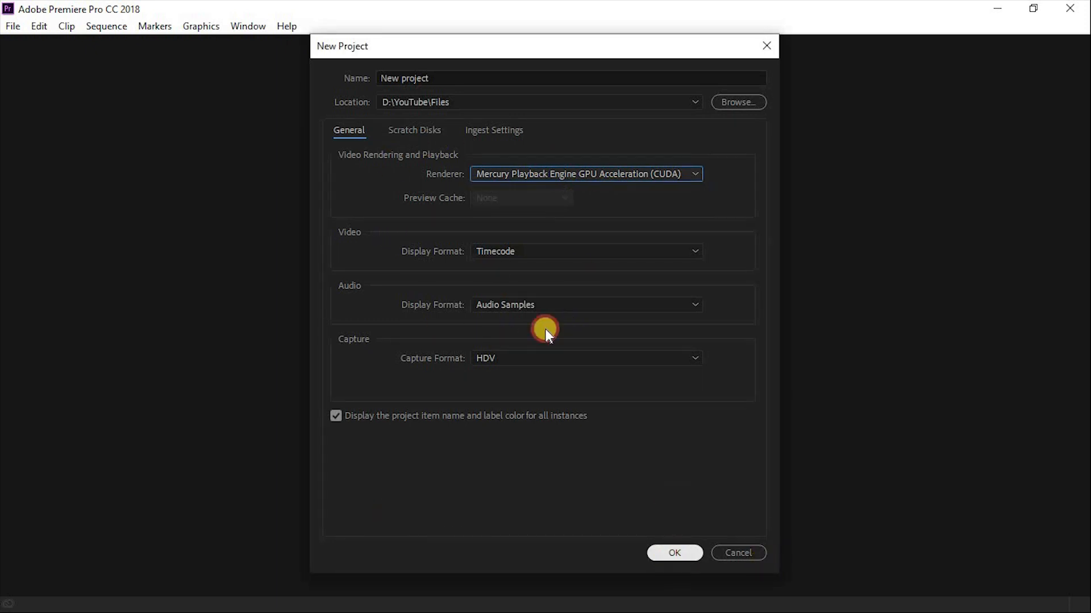
left_click(674, 554)
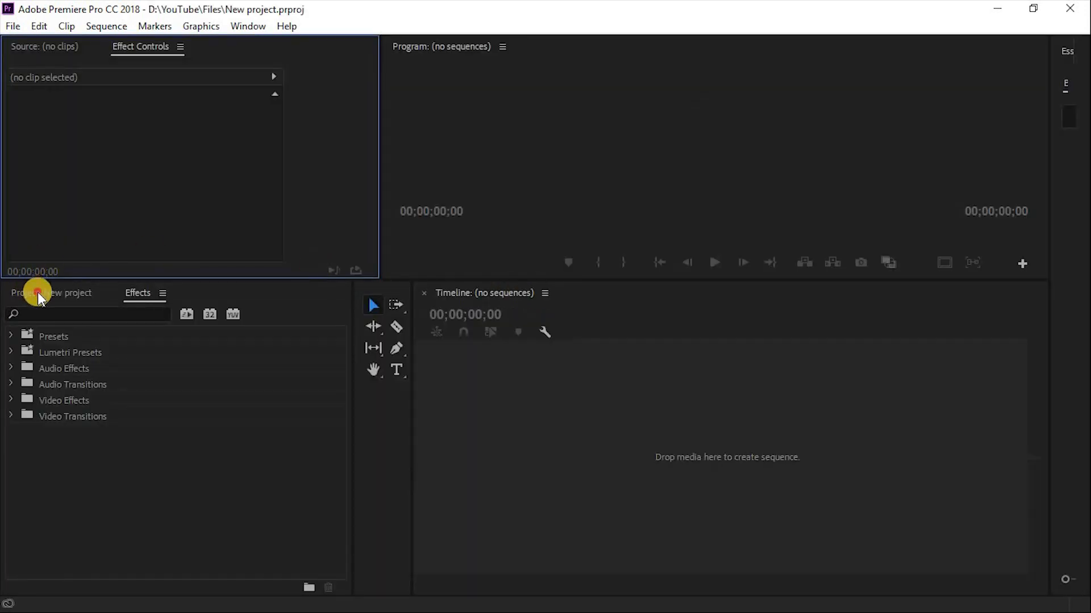
- Create Sequence 01 at 1920×1080, 24 fps via File > New > Sequence and begin renaming it
left_click(35, 293)
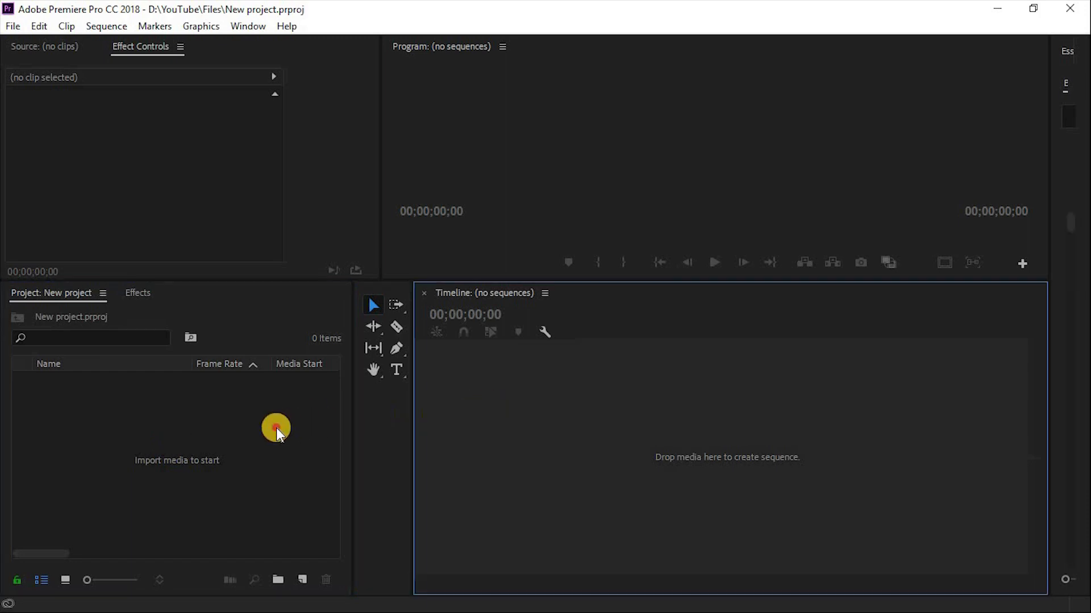
left_click(16, 26)
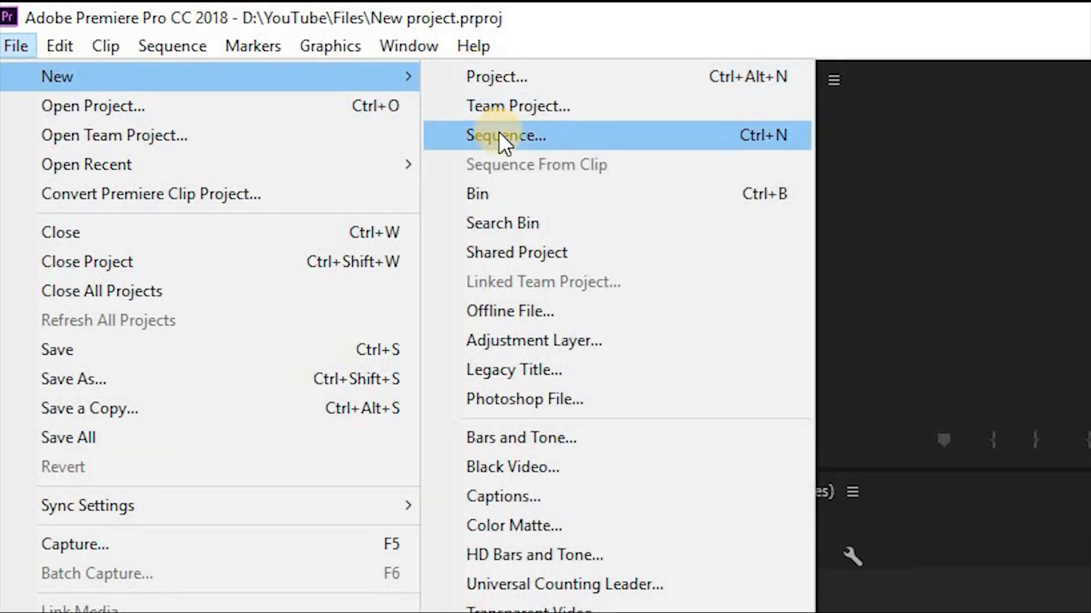
left_click(506, 136)
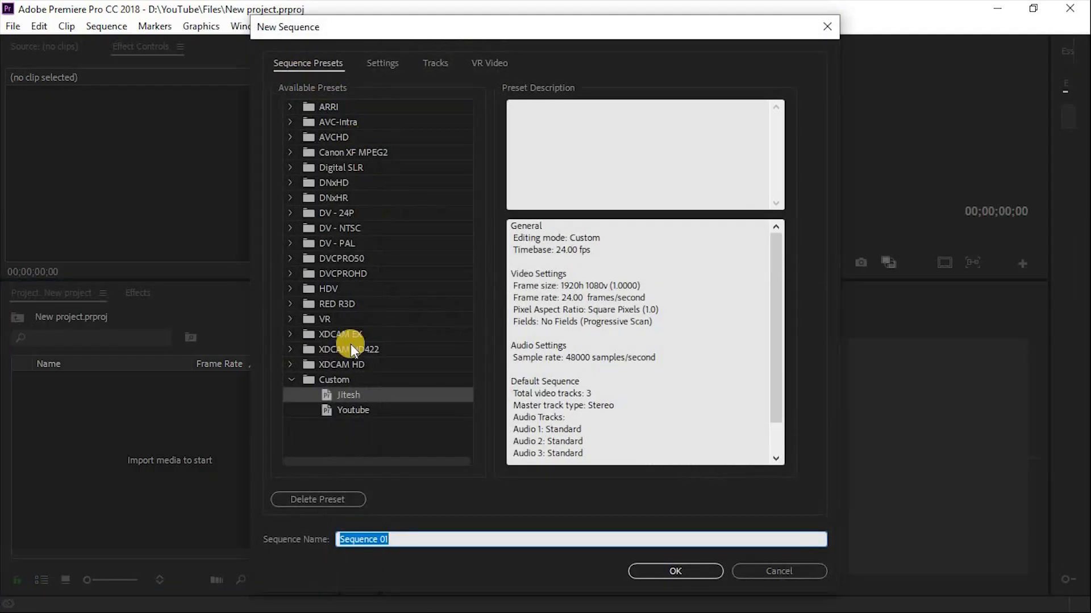
left_click(382, 63)
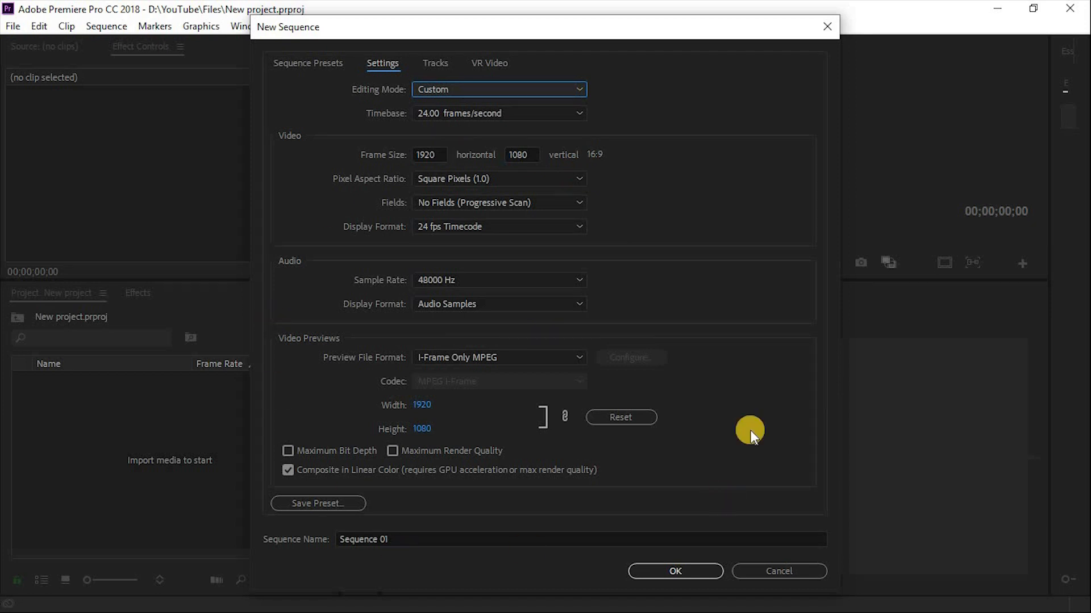
left_click(674, 572)
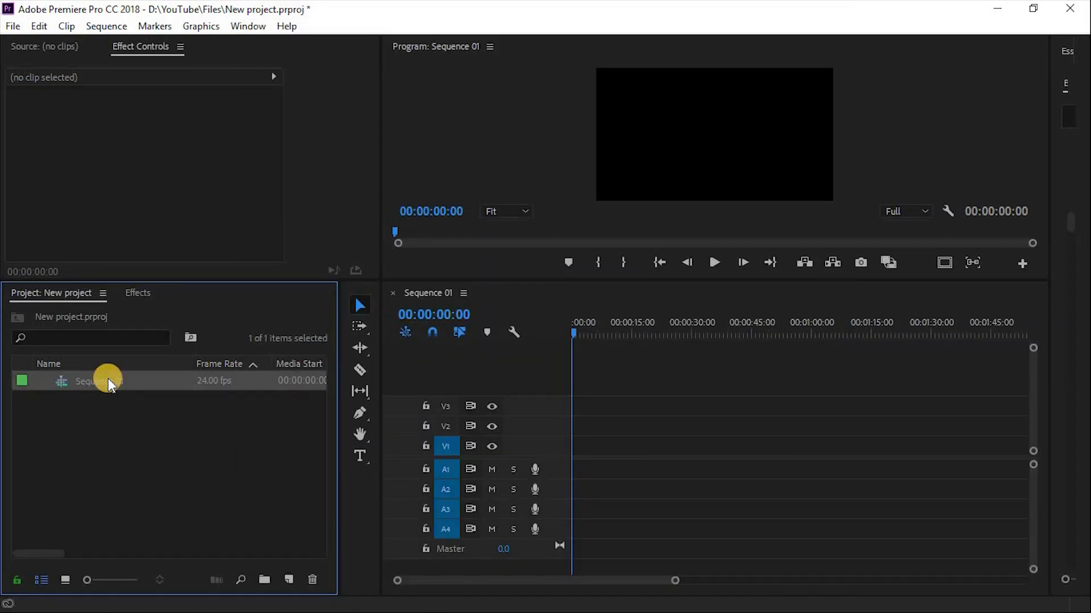
double_click(104, 381)
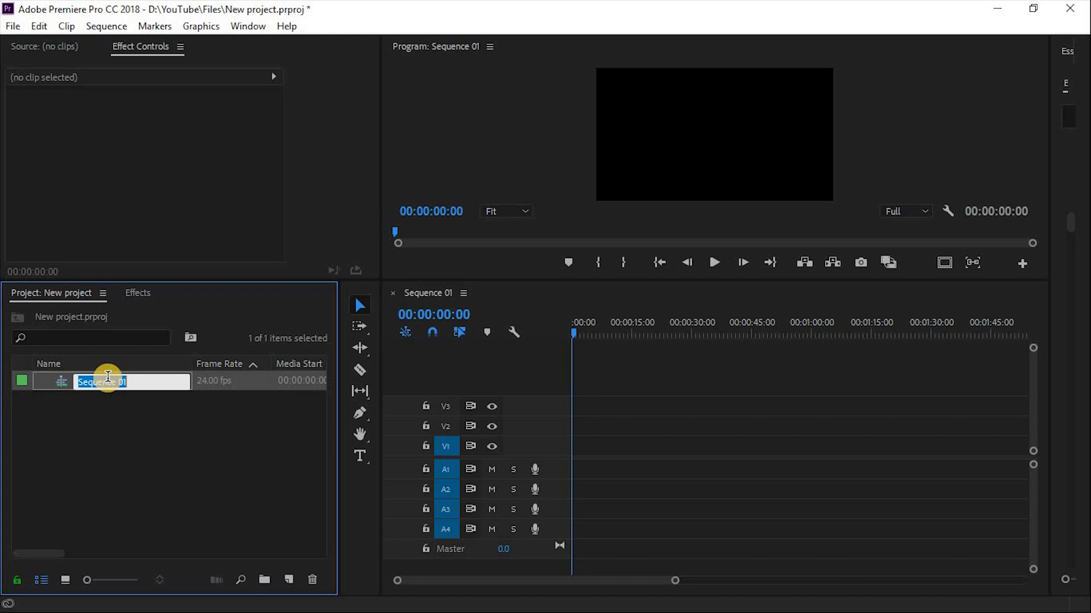
- Import the Sunflower video clip from the Raw footage folder via File > Import
left_click(13, 26)
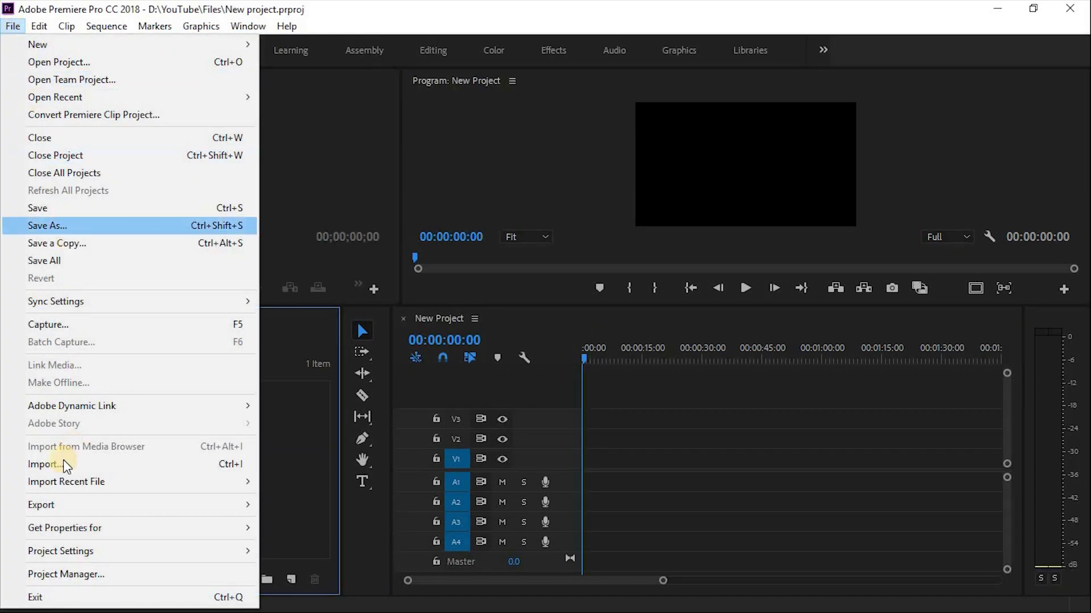
left_click(41, 465)
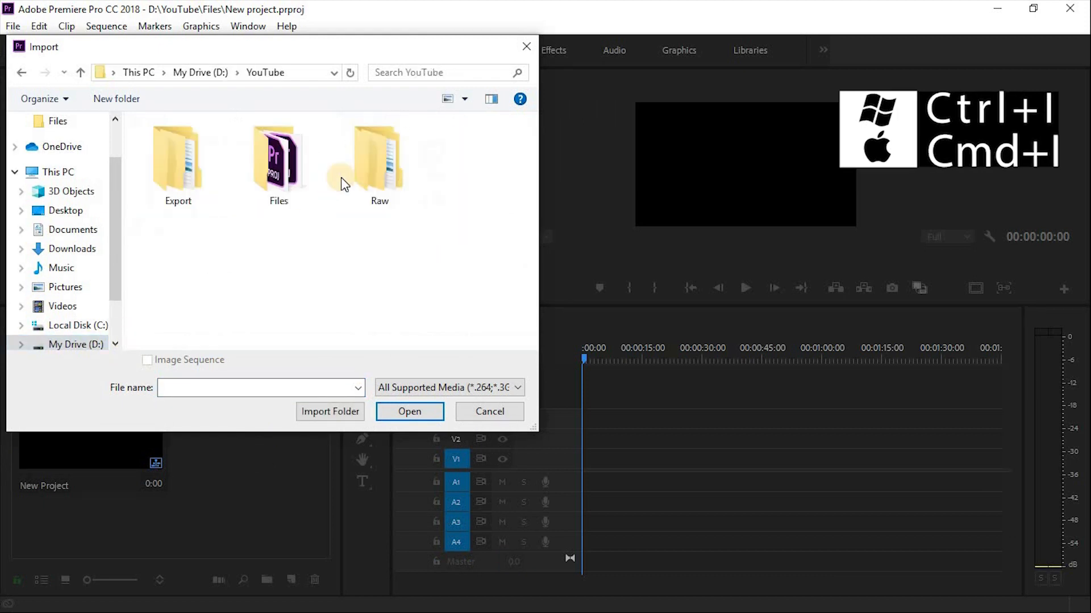
double_click(379, 161)
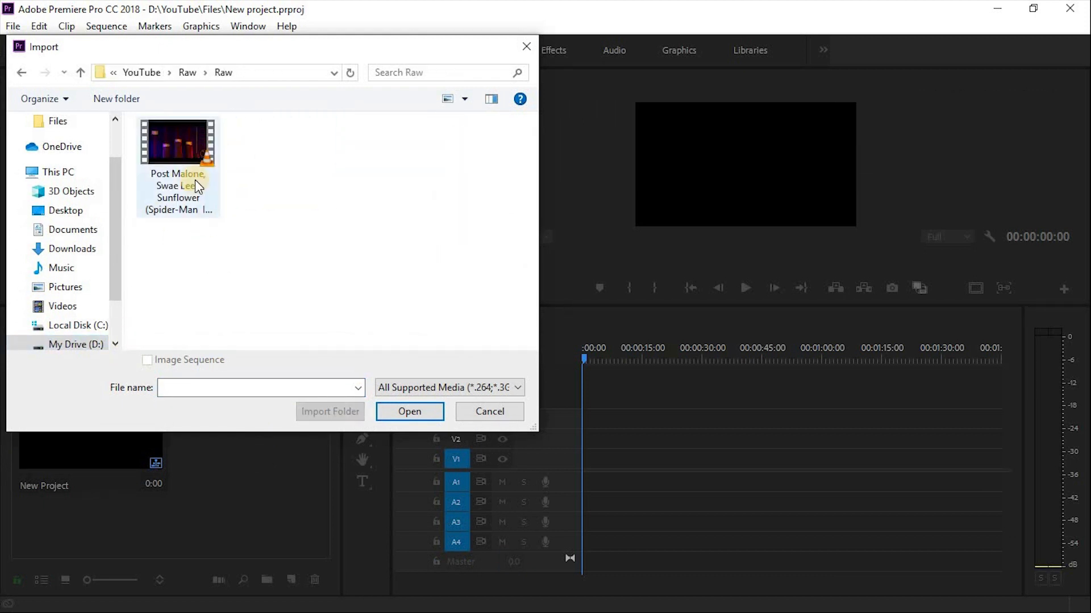
left_click(409, 412)
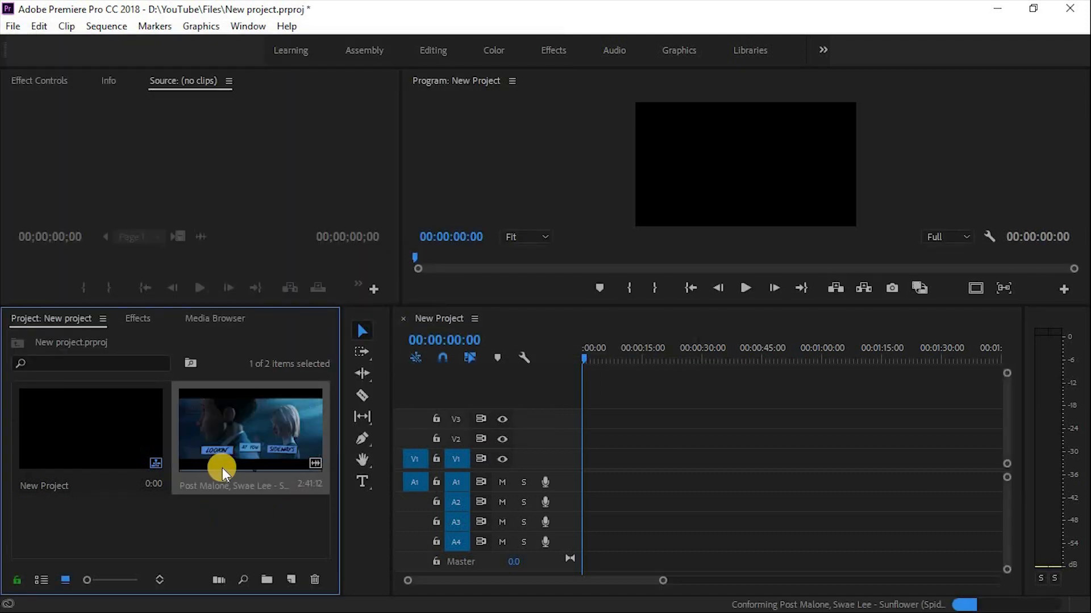
mouse_move(255, 482)
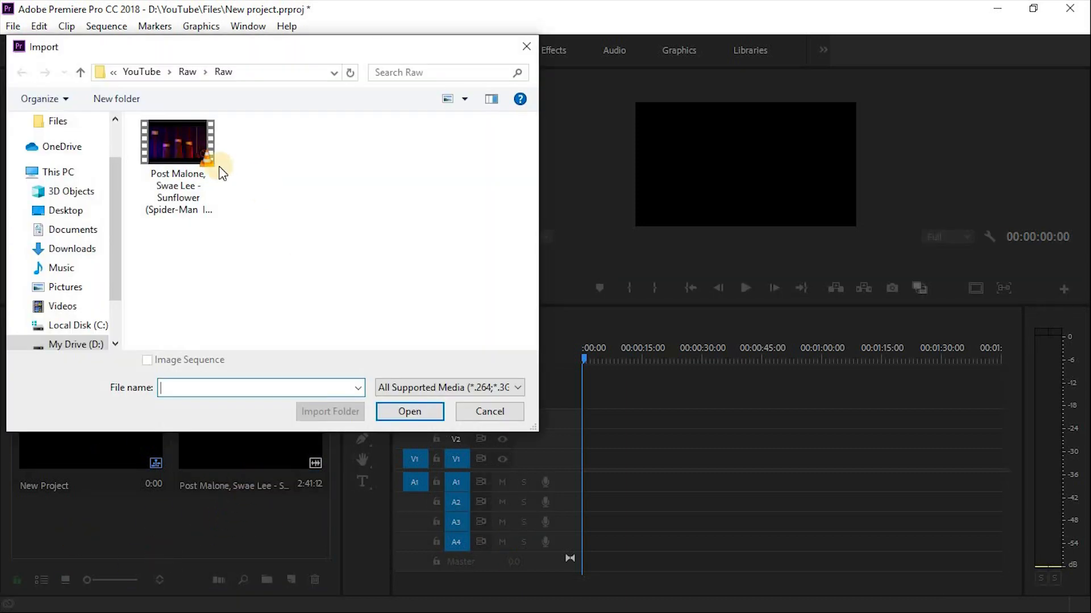
mouse_move(247, 282)
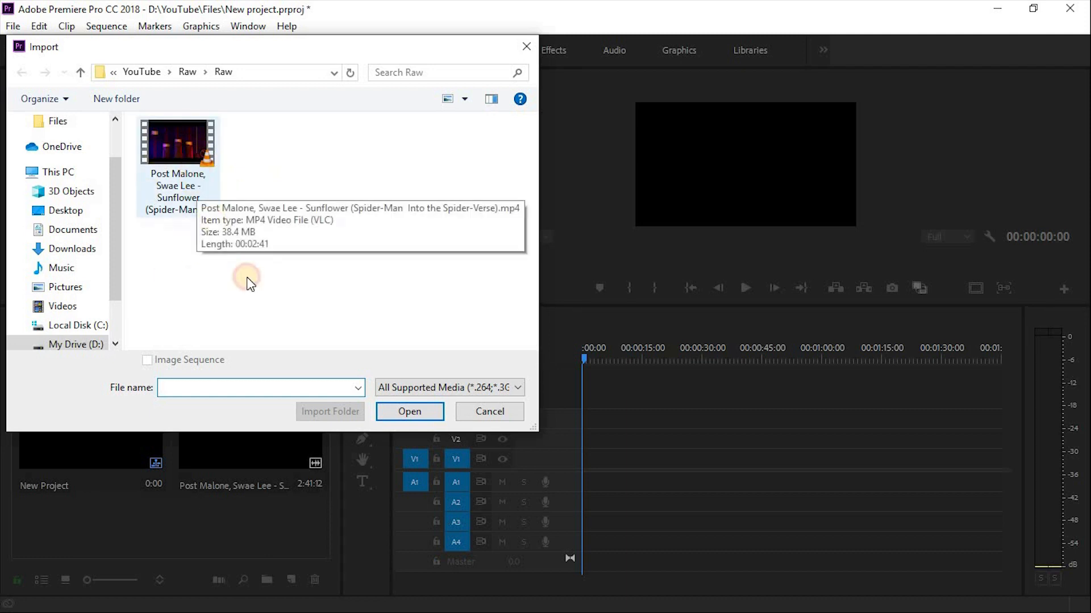
left_click(176, 142)
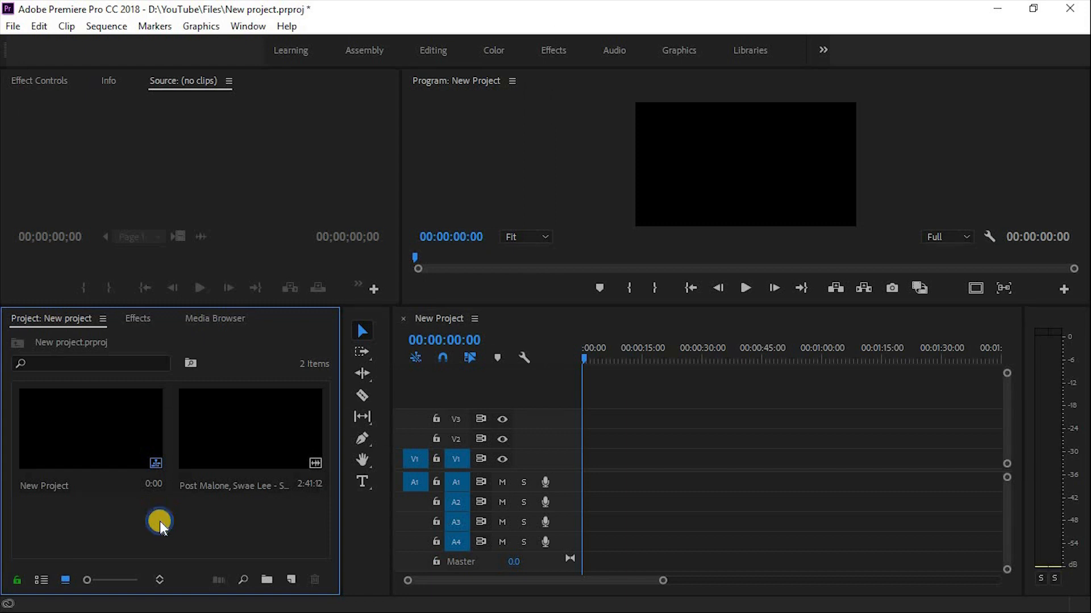
right_click(159, 521)
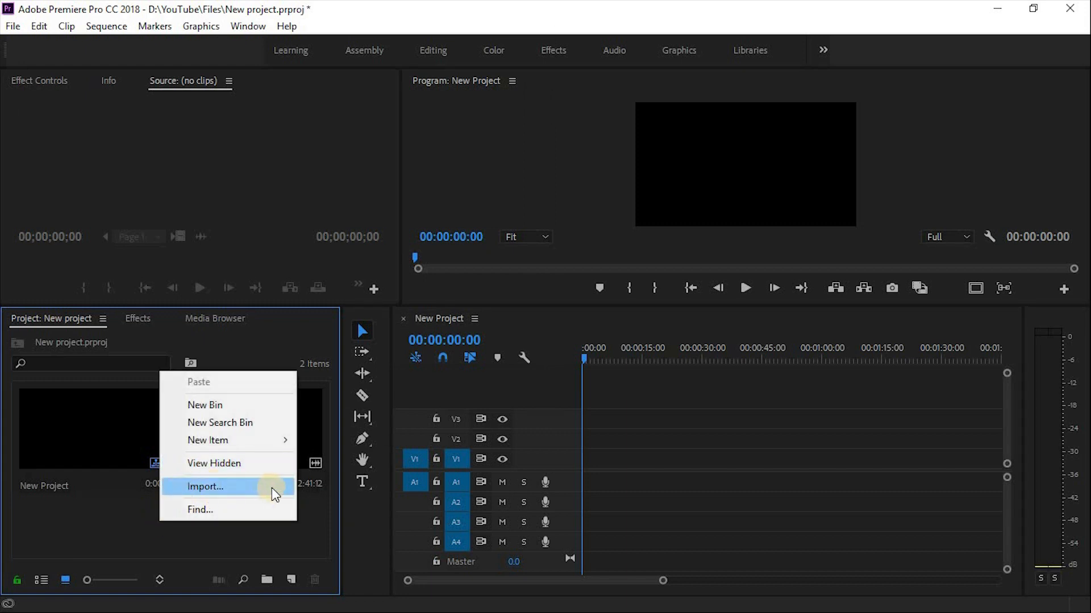
left_click(204, 487)
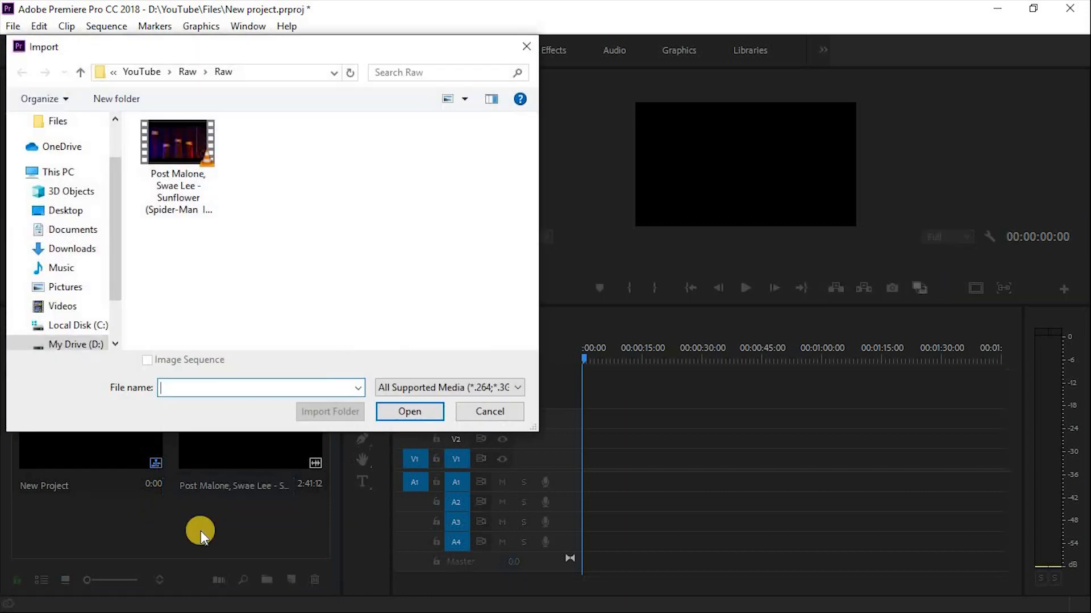
left_click(176, 142)
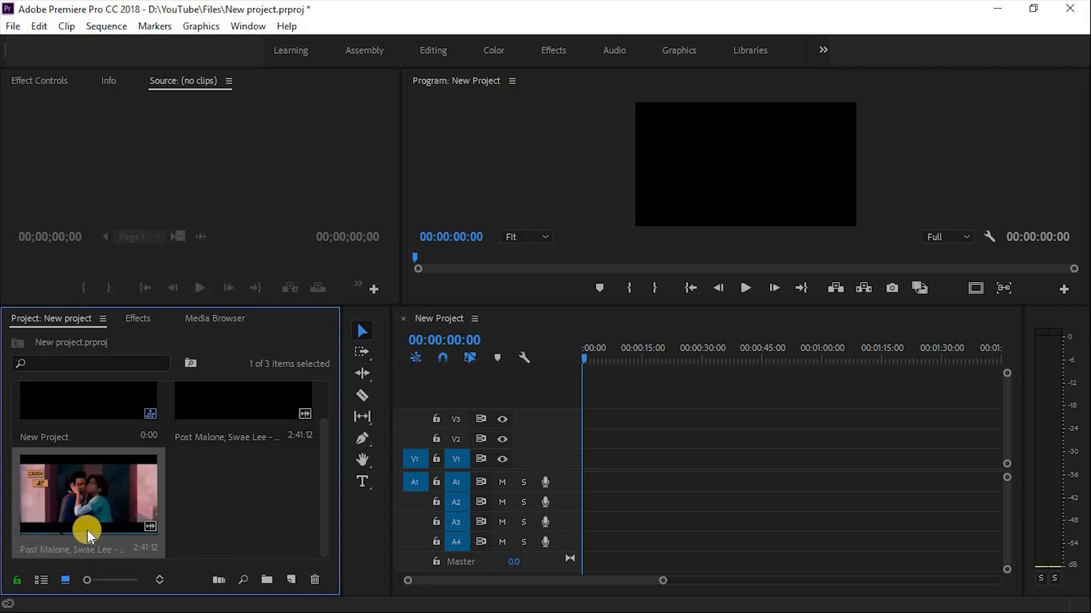
mouse_move(74, 519)
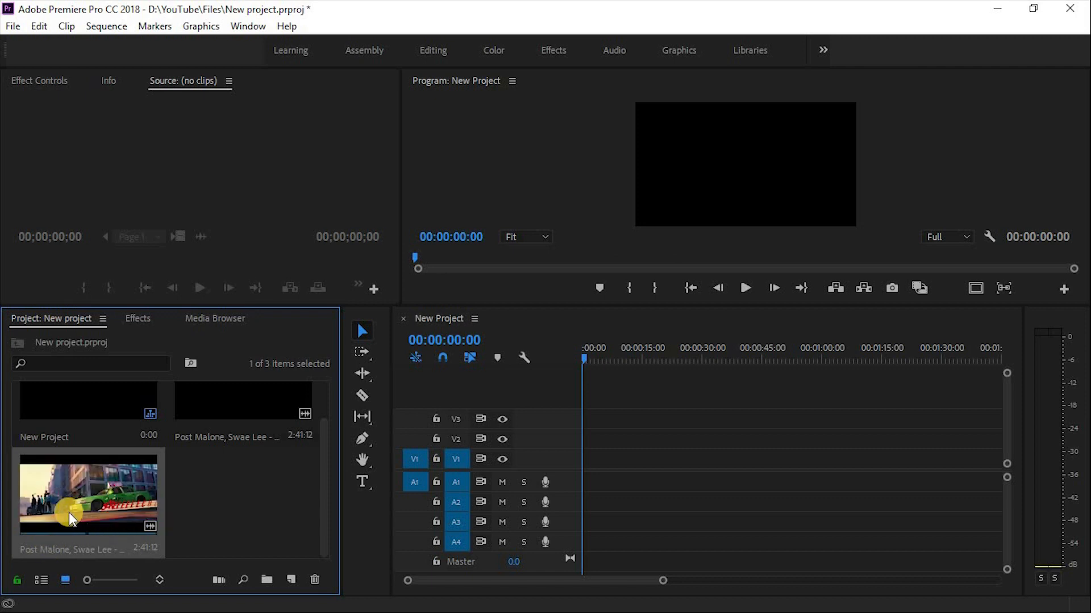
mouse_move(71, 518)
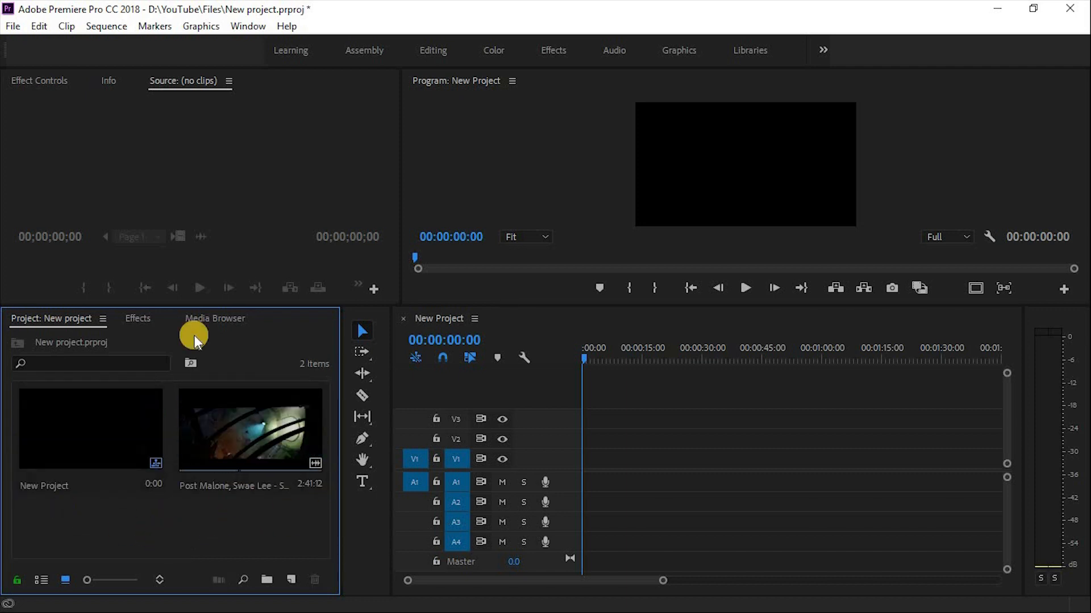
- Save the project via File > Save
left_click(18, 26)
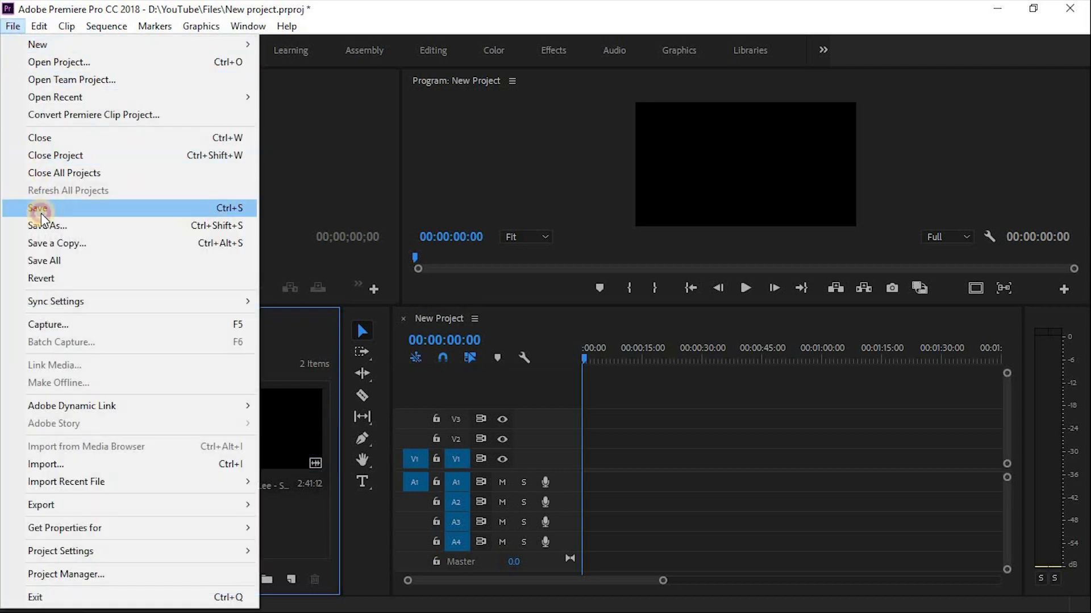
left_click(40, 208)
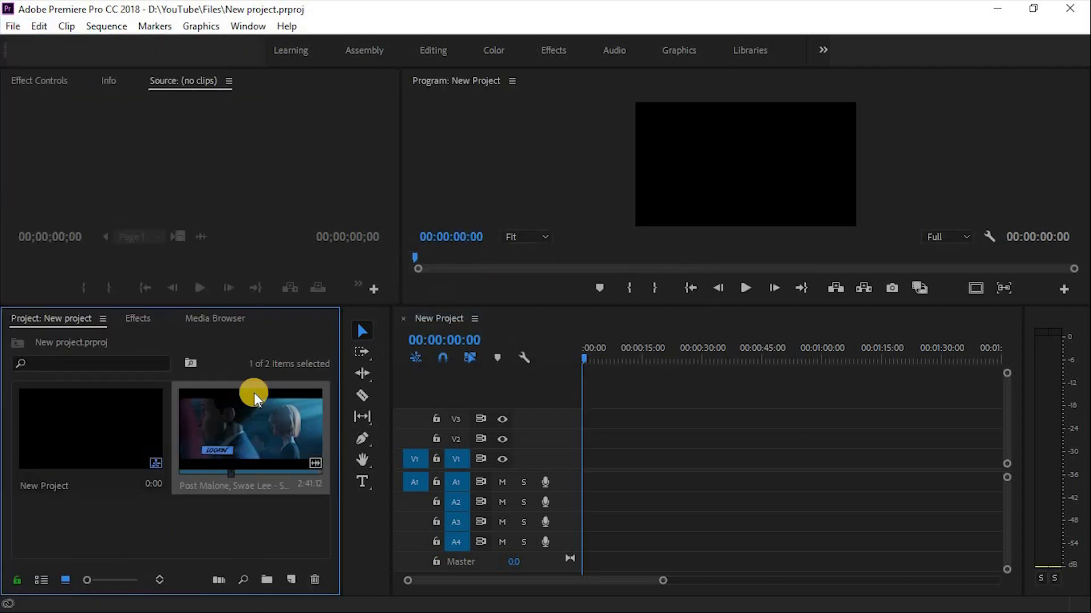